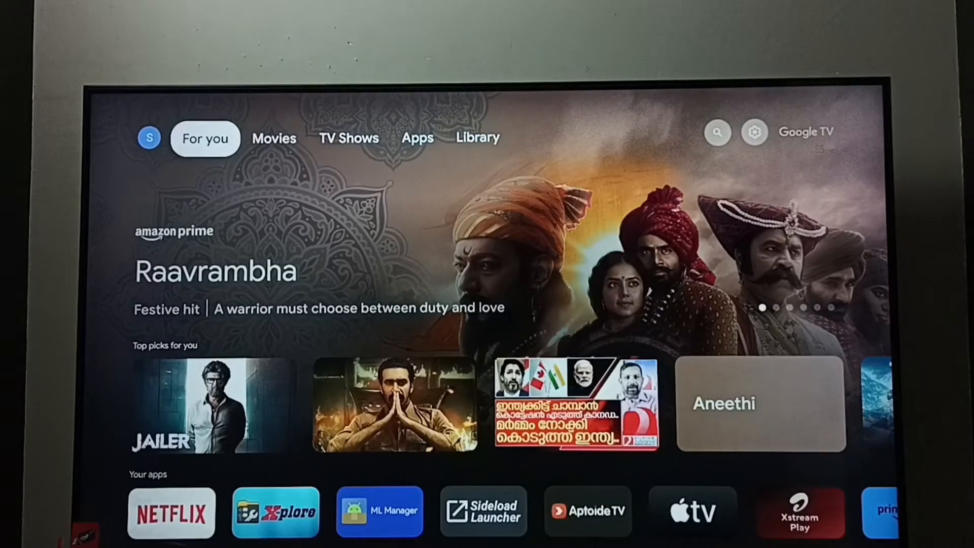
- Switch to the Library tab, then bring up the quick settings panel from the gear
click(478, 137)
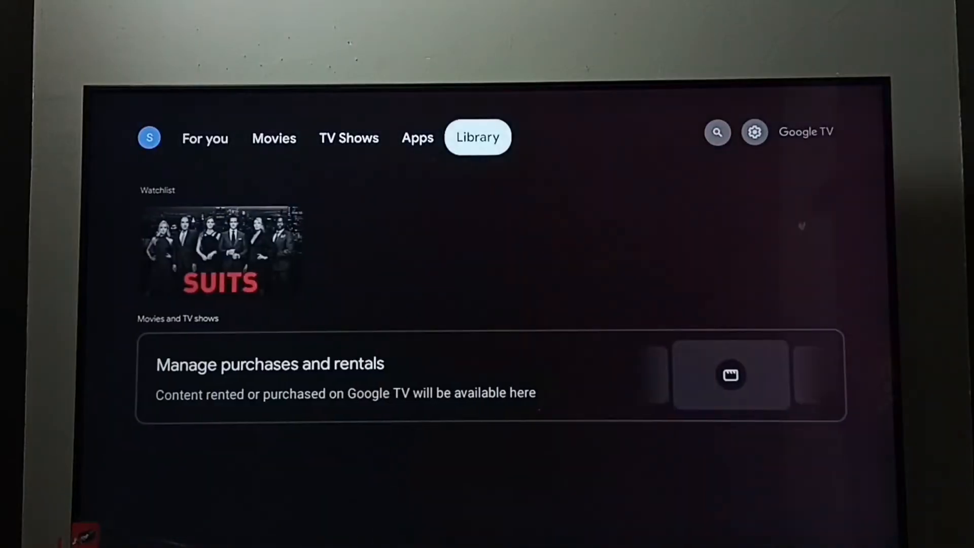
click(753, 132)
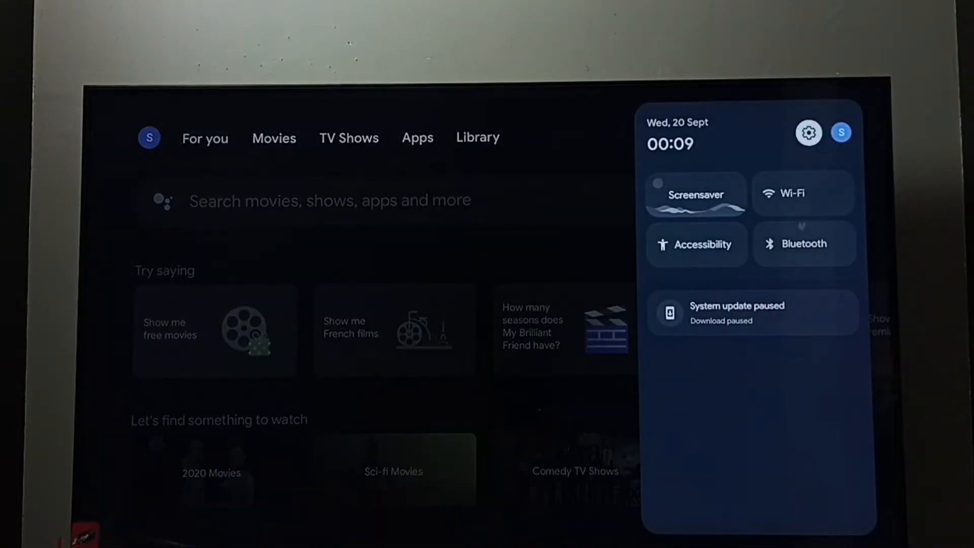
- Go to Settings > System > About > System update and run Check for update
click(808, 132)
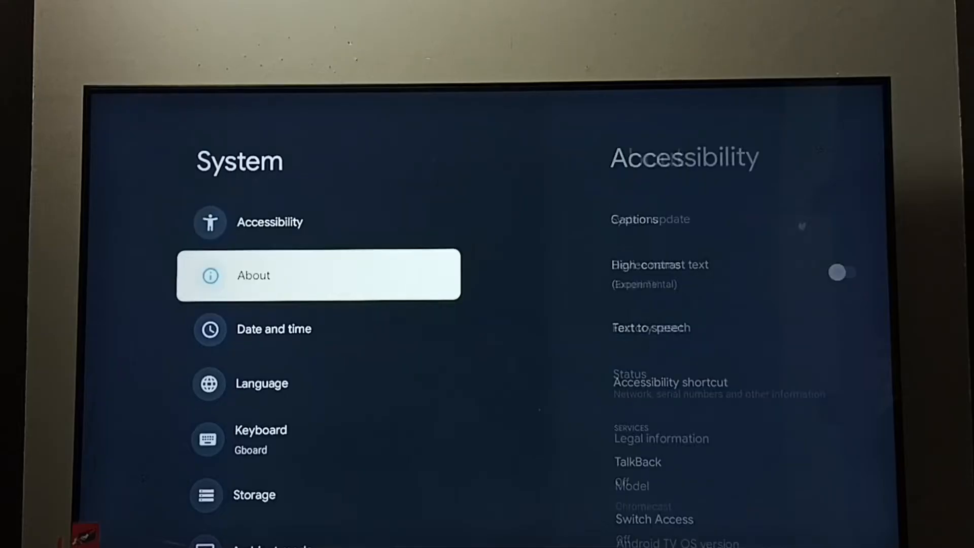
click(318, 274)
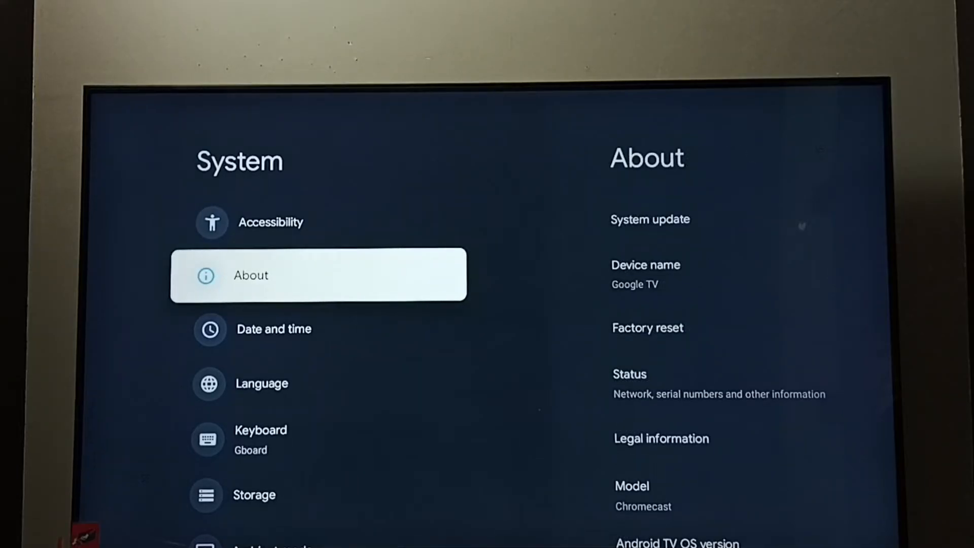
click(318, 274)
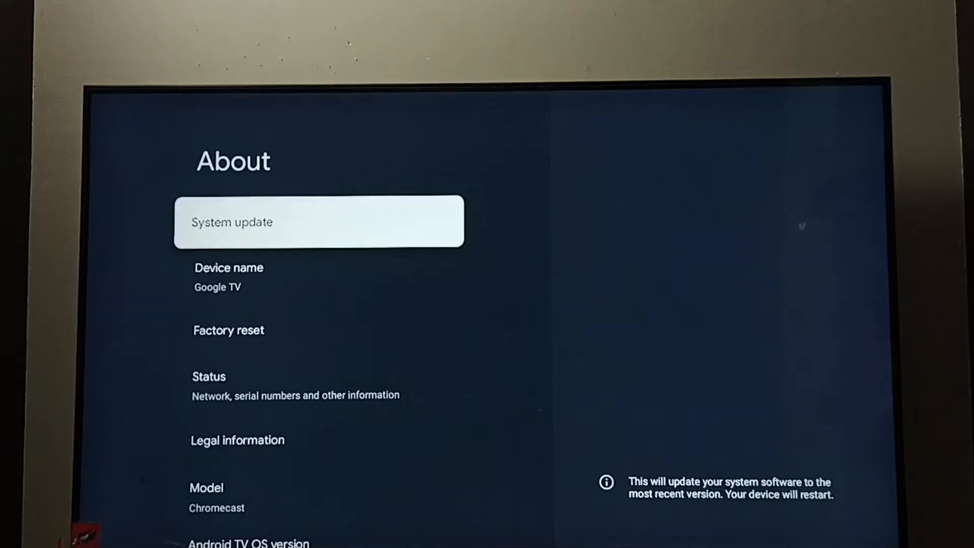
click(318, 222)
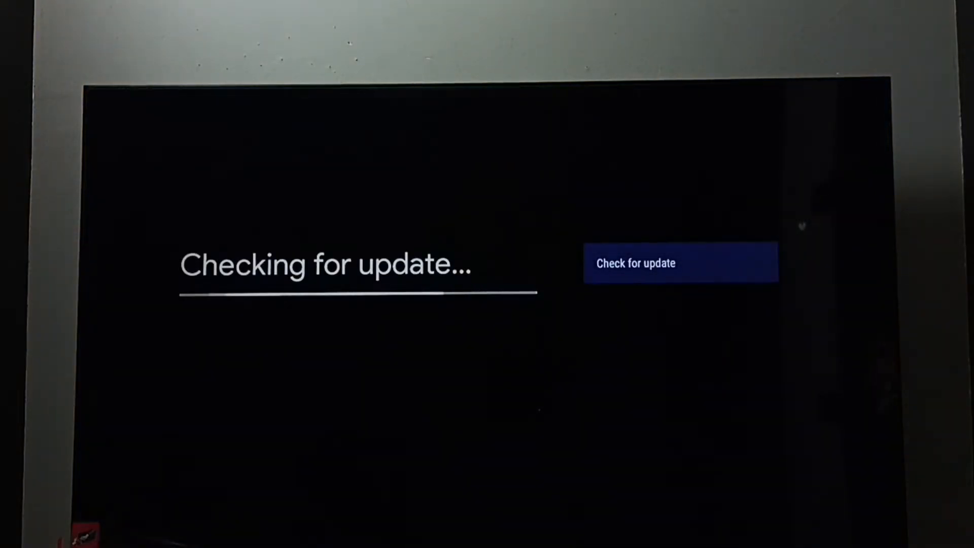